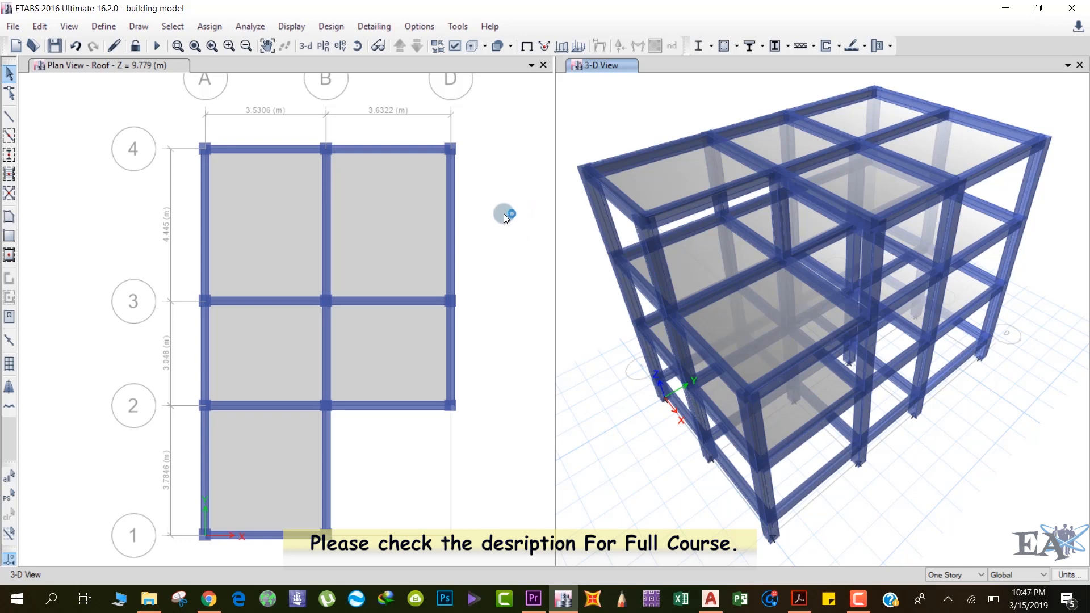
{"action": "mouse_move", "coordinate": [704, 587]}
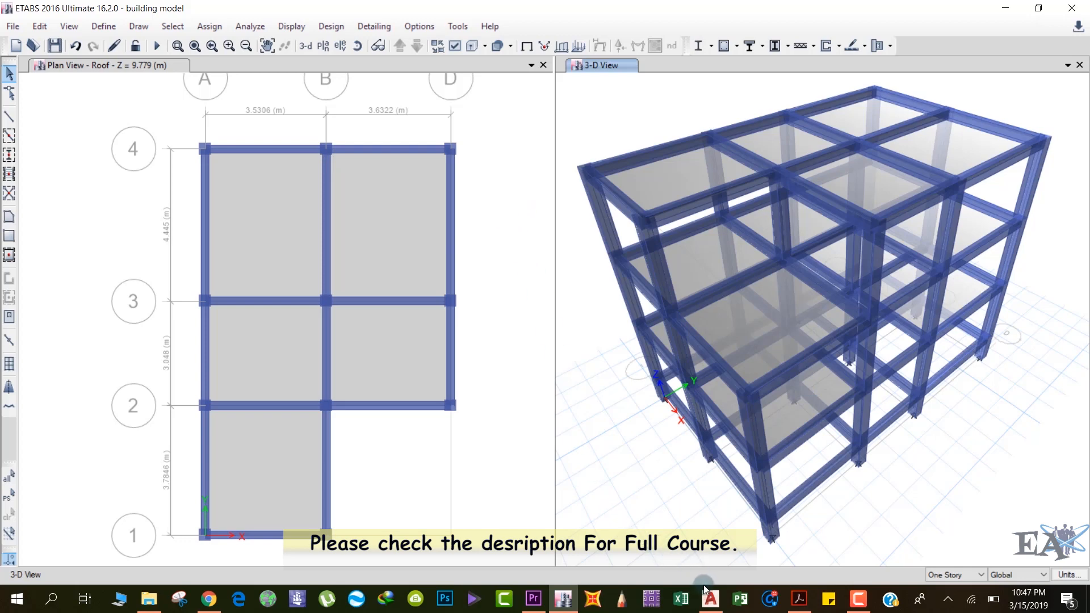
Turn off Extrude Frames and Extrude Shells in Set Display Options so beams show as lines.
{"action": "left_click", "coordinate": [710, 598]}
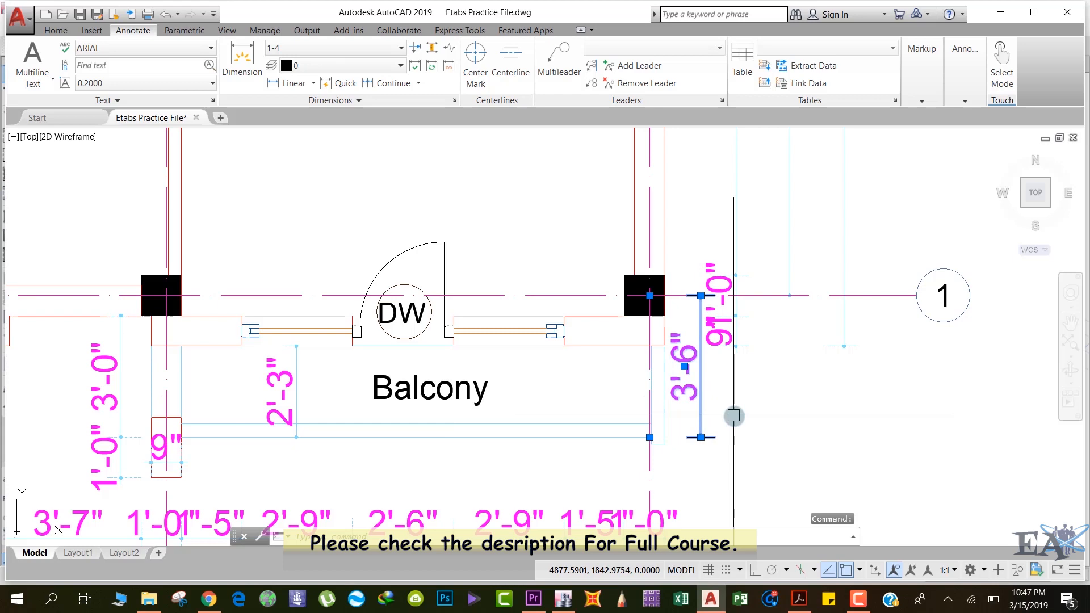
{"action": "mouse_move", "coordinate": [729, 418]}
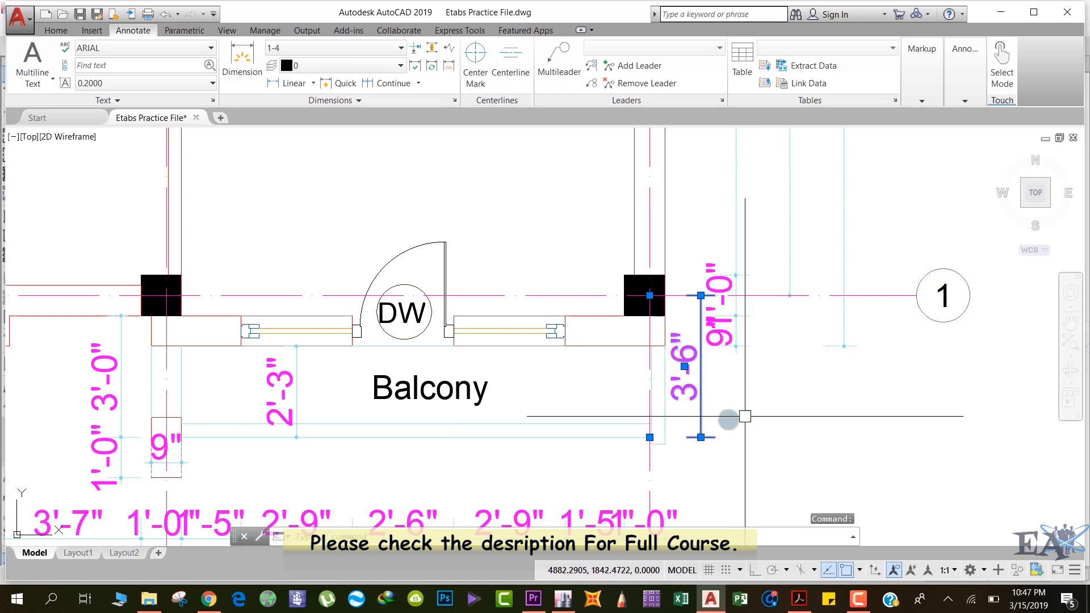
{"action": "scroll", "scroll_direction": "down", "scroll_amount": 3}
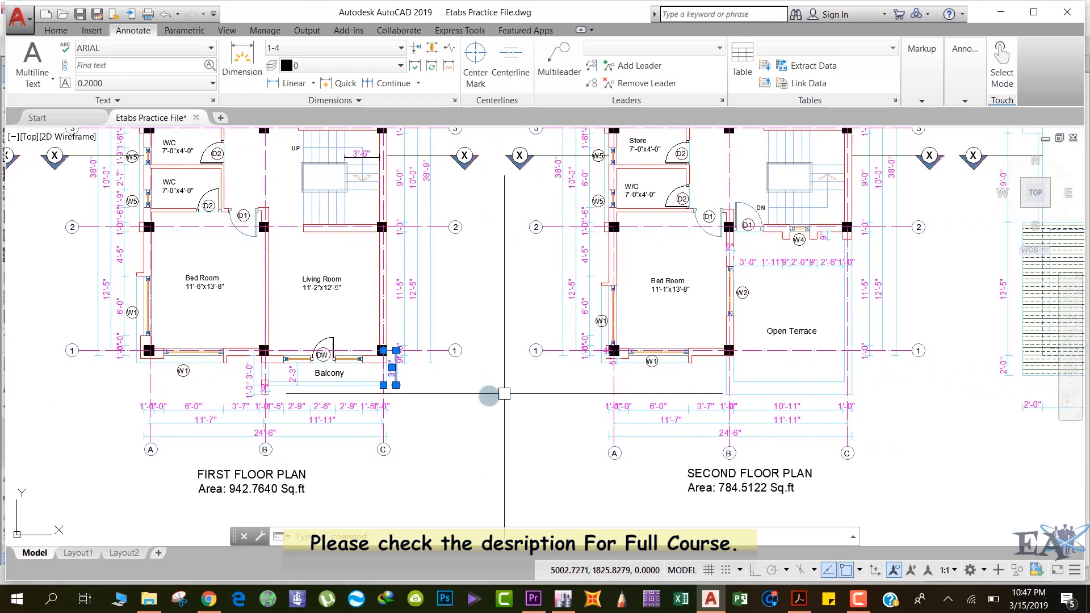
{"action": "mouse_move", "coordinate": [789, 367]}
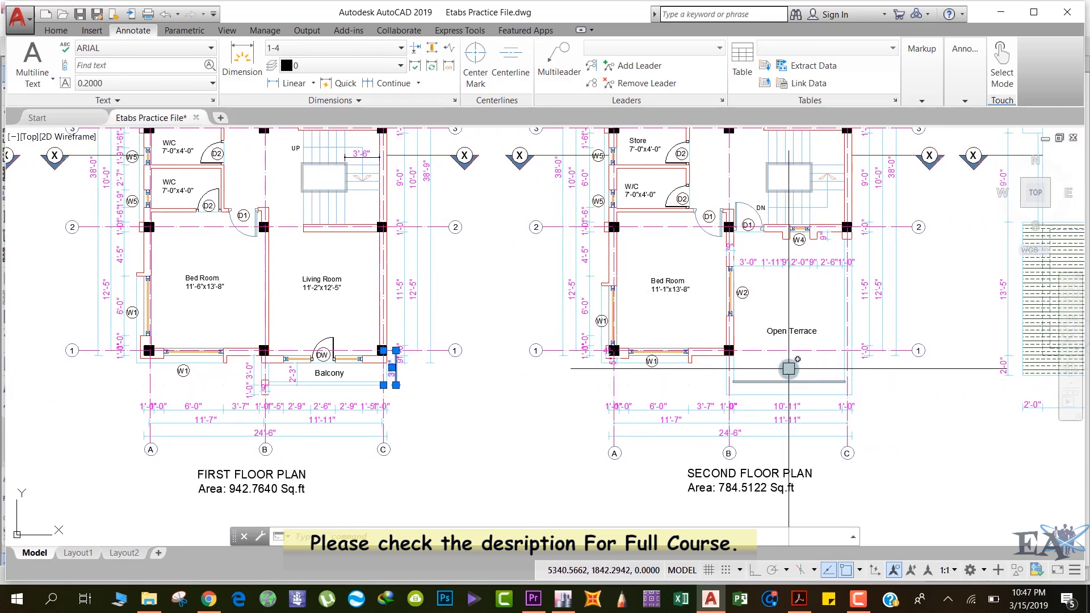
{"action": "mouse_move", "coordinate": [770, 370]}
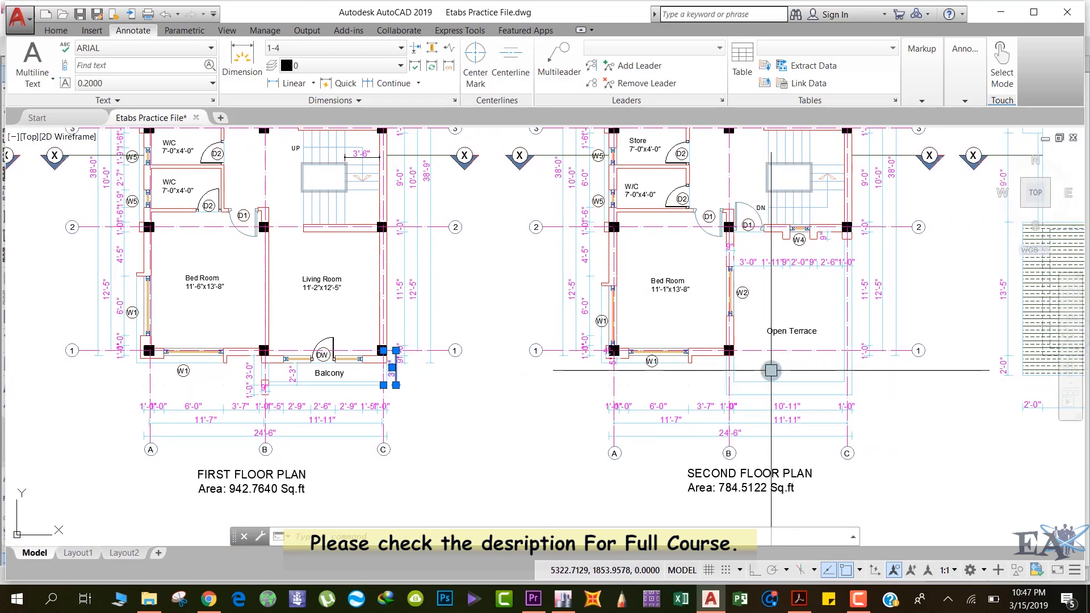
{"action": "mouse_move", "coordinate": [563, 598]}
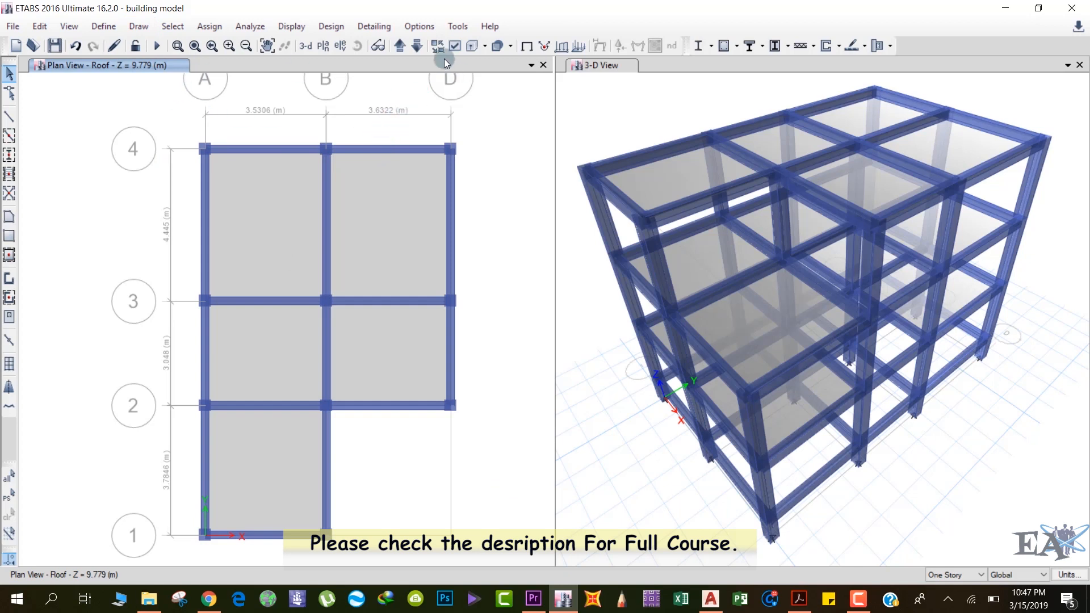
{"action": "mouse_move", "coordinate": [455, 45]}
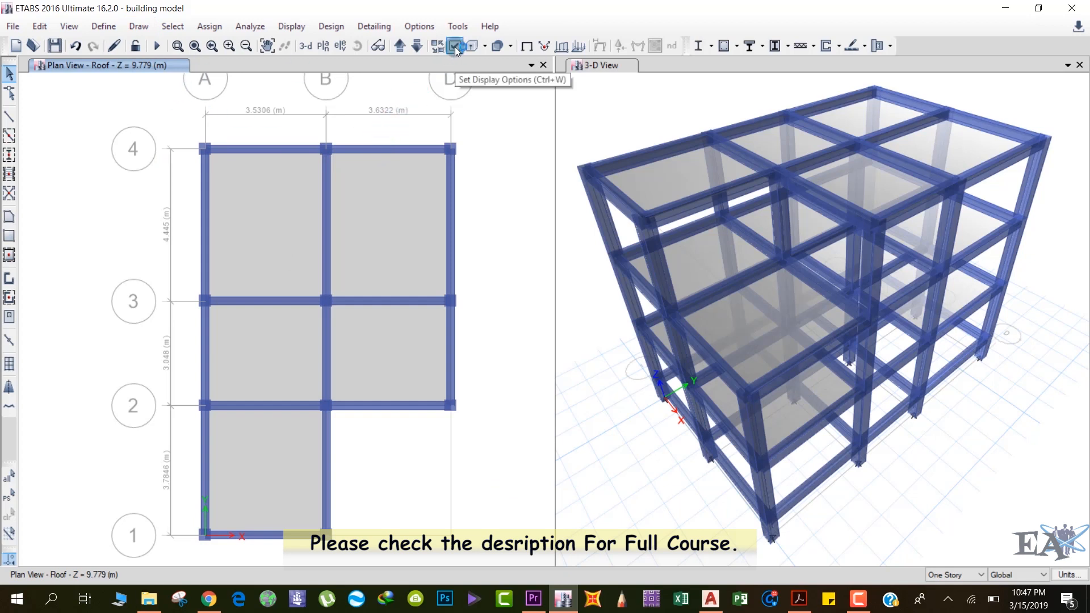
{"action": "left_click", "coordinate": [454, 45]}
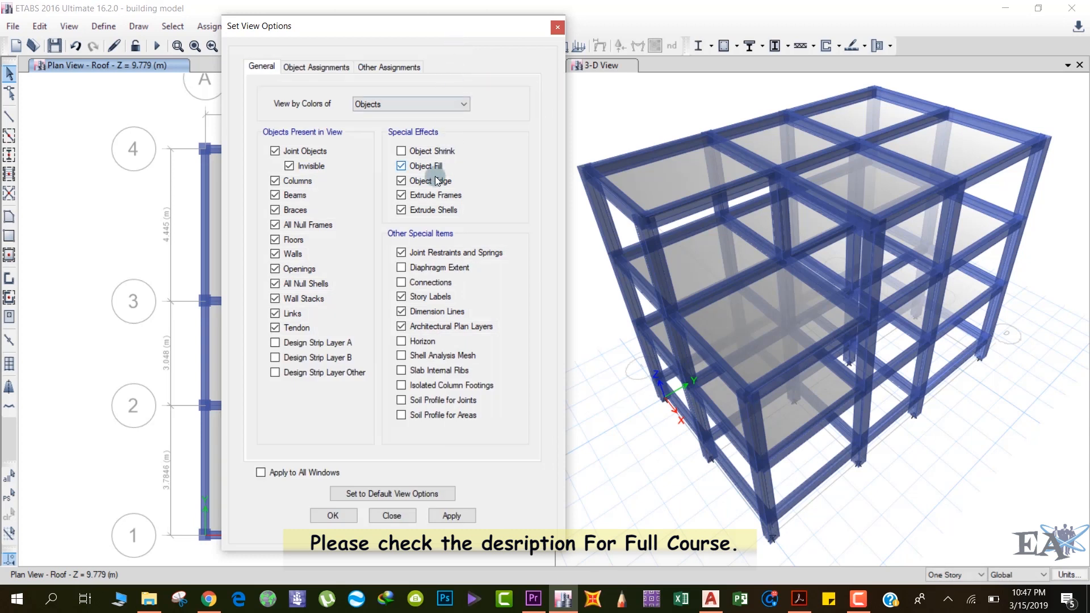
{"action": "left_click", "coordinate": [401, 194]}
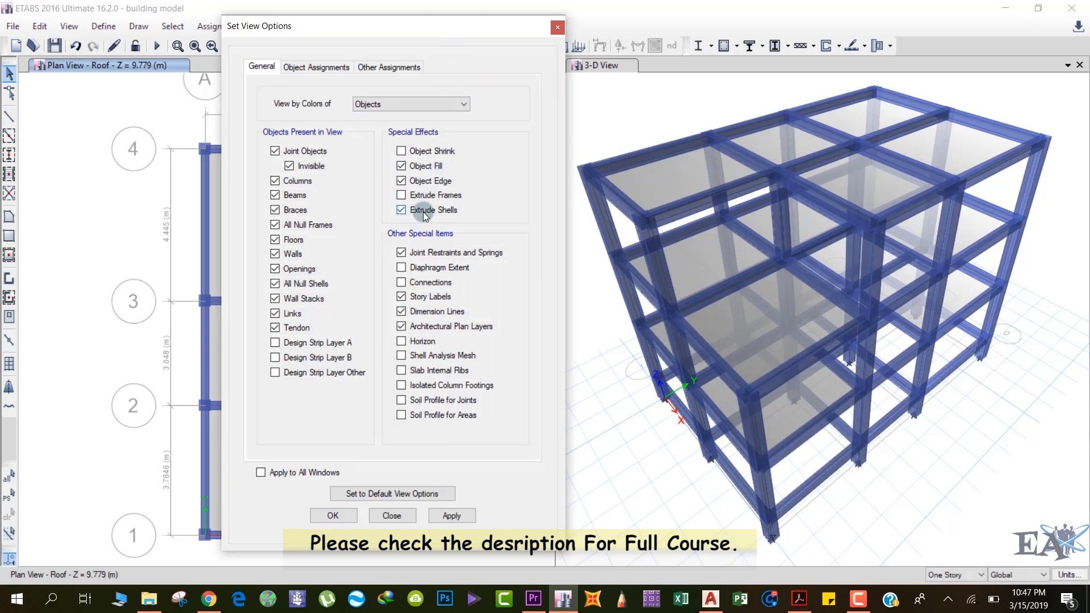
{"action": "left_click", "coordinate": [401, 210]}
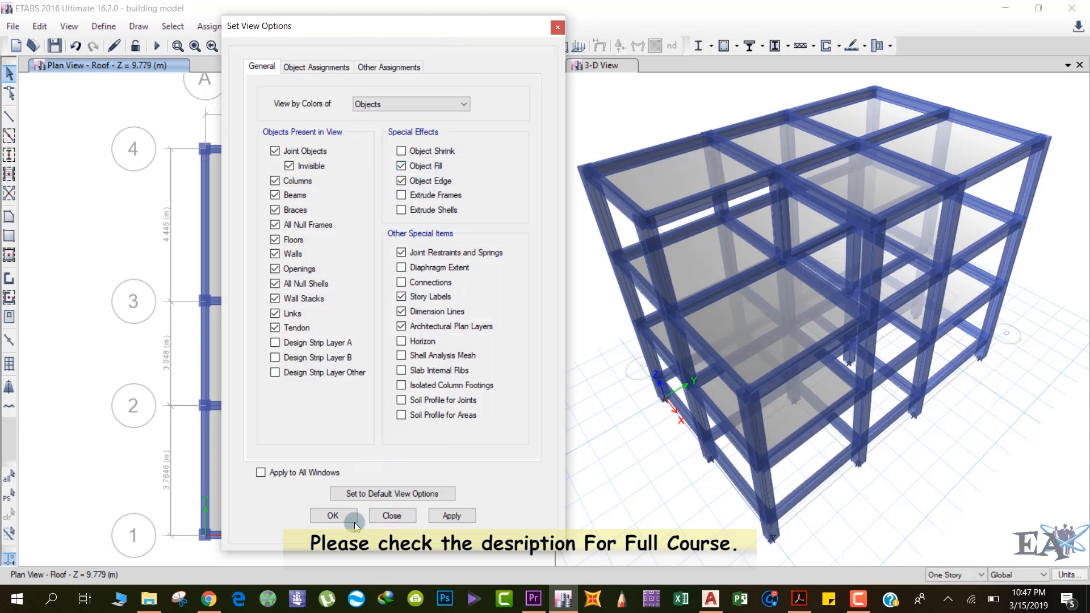
{"action": "left_click", "coordinate": [333, 516]}
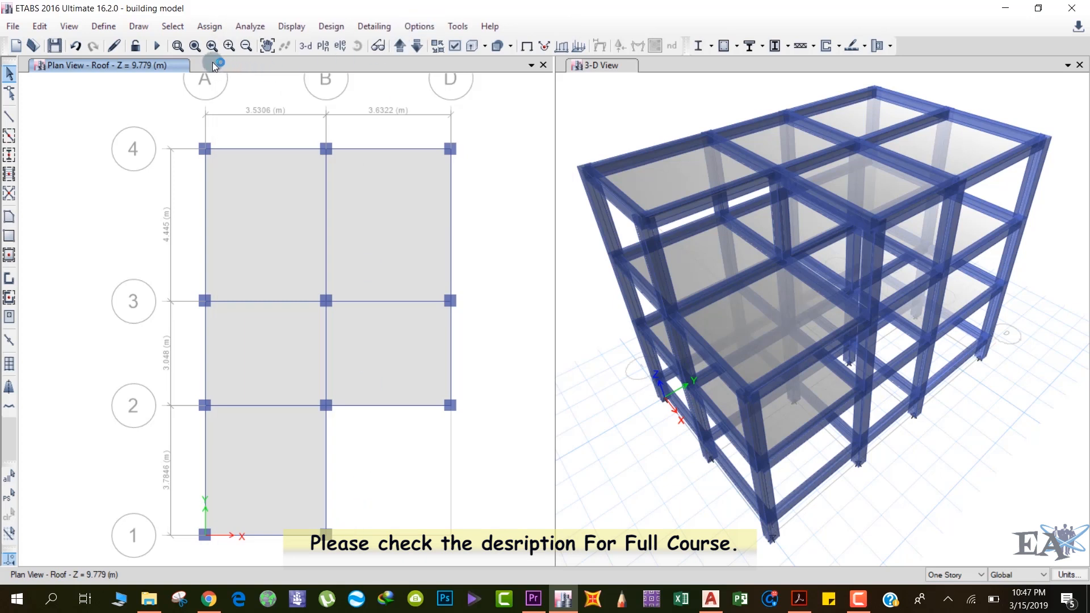
{"action": "mouse_move", "coordinate": [416, 45]}
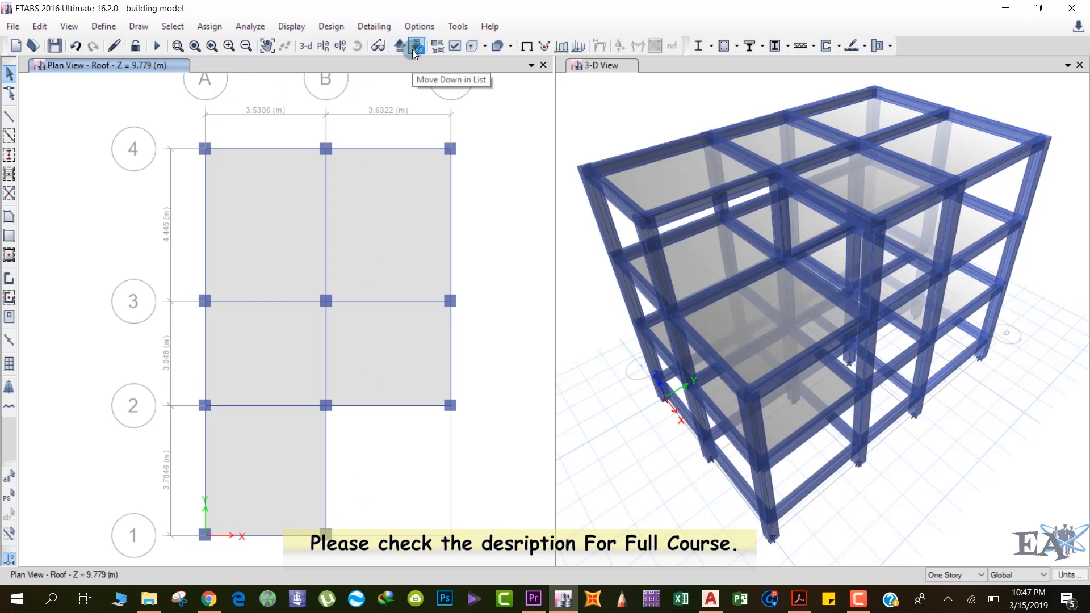
Move the plan view down one story from the roof to FF at Z = 4.0894 m.
{"action": "left_click", "coordinate": [416, 46]}
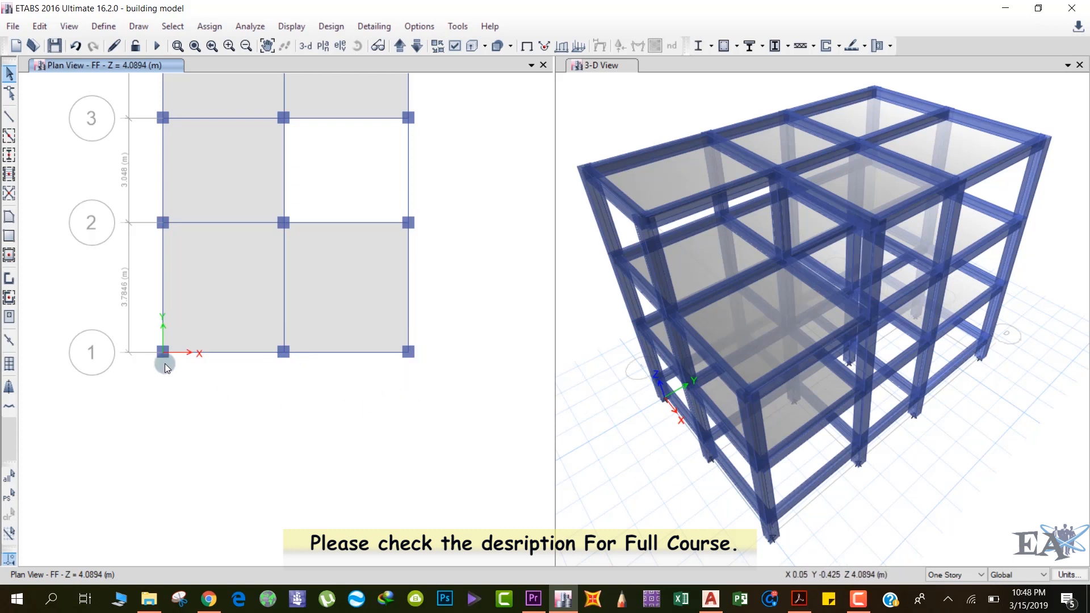
{"action": "mouse_move", "coordinate": [197, 409]}
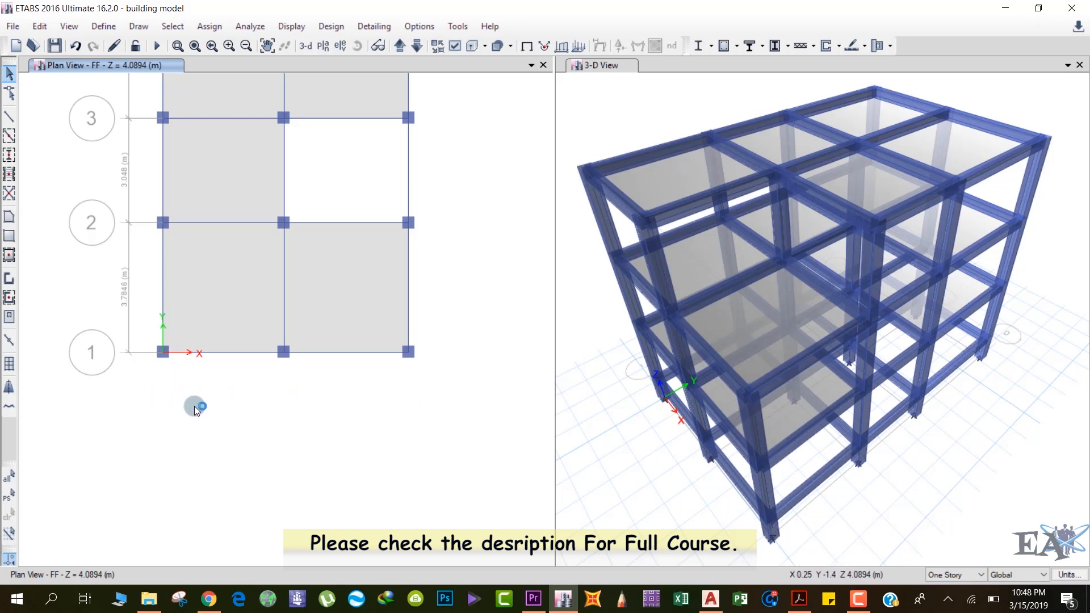
{"action": "mouse_move", "coordinate": [481, 425]}
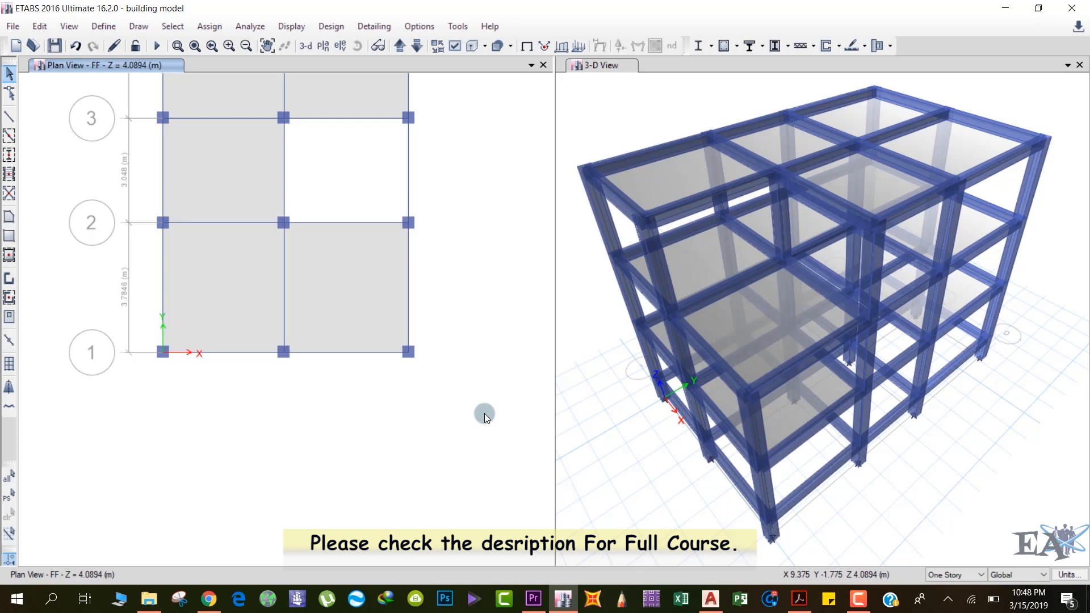
{"action": "mouse_move", "coordinate": [452, 419]}
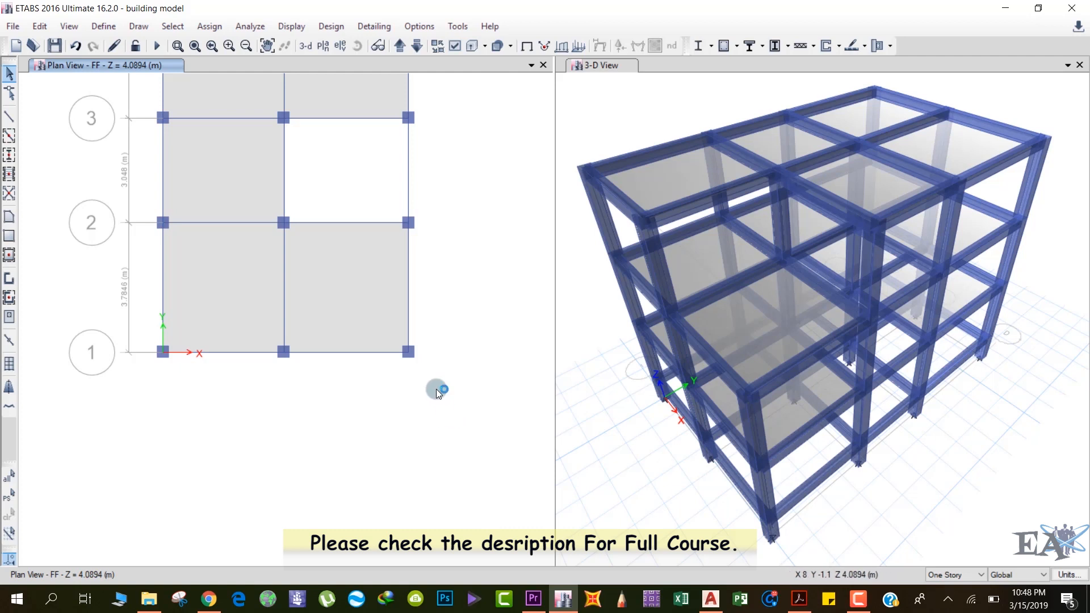
{"action": "mouse_move", "coordinate": [429, 382]}
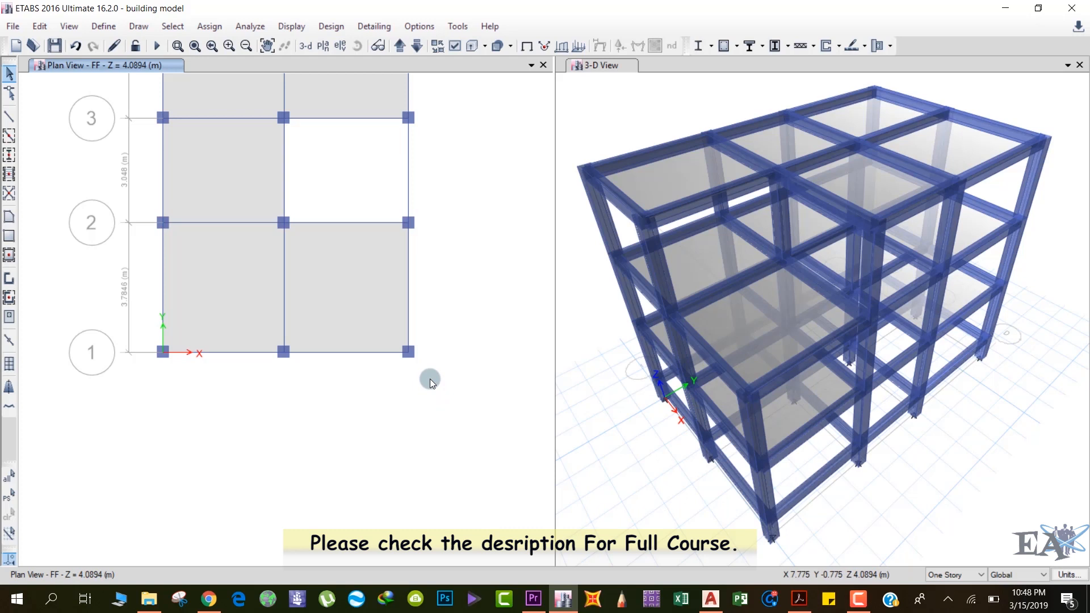
{"action": "mouse_move", "coordinate": [428, 386]}
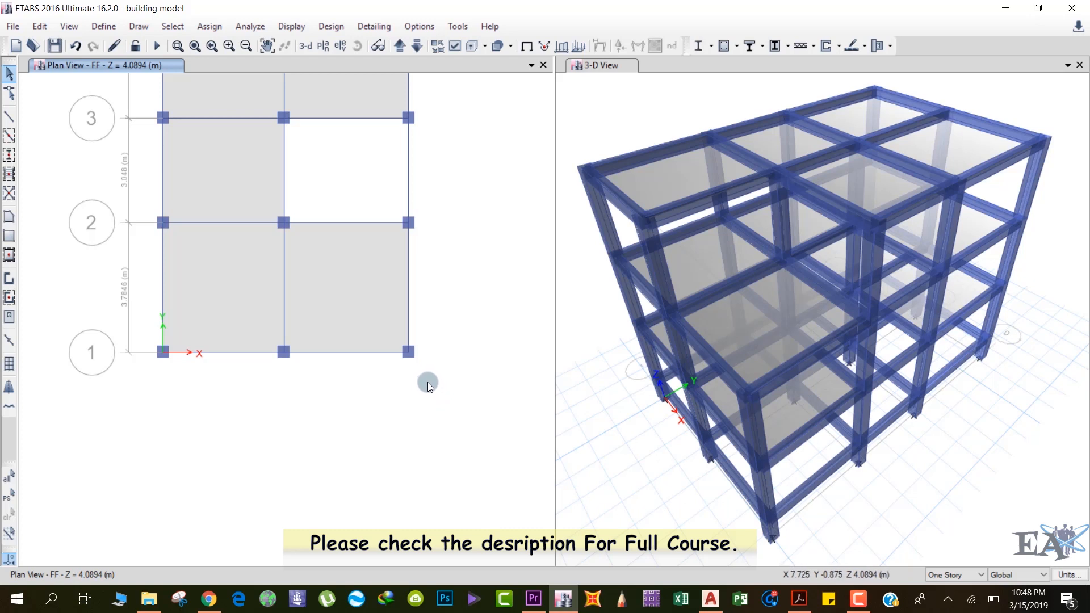
{"action": "mouse_move", "coordinate": [132, 211]}
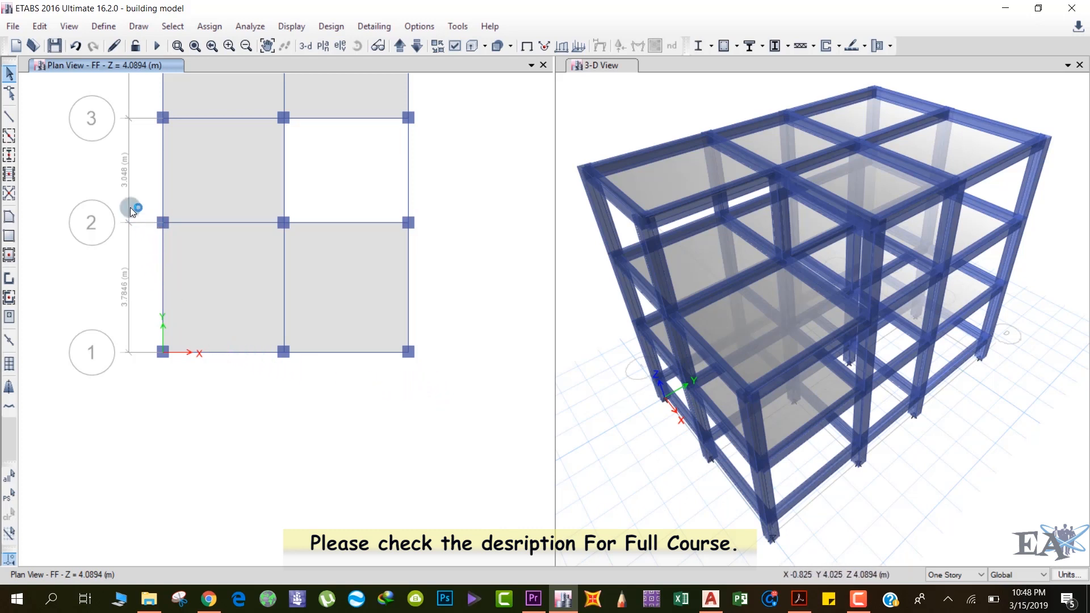
Start Draw Joint Objects from the Draw menu with Plan Offset X, Y, Z left at 0.
{"action": "left_click", "coordinate": [137, 26]}
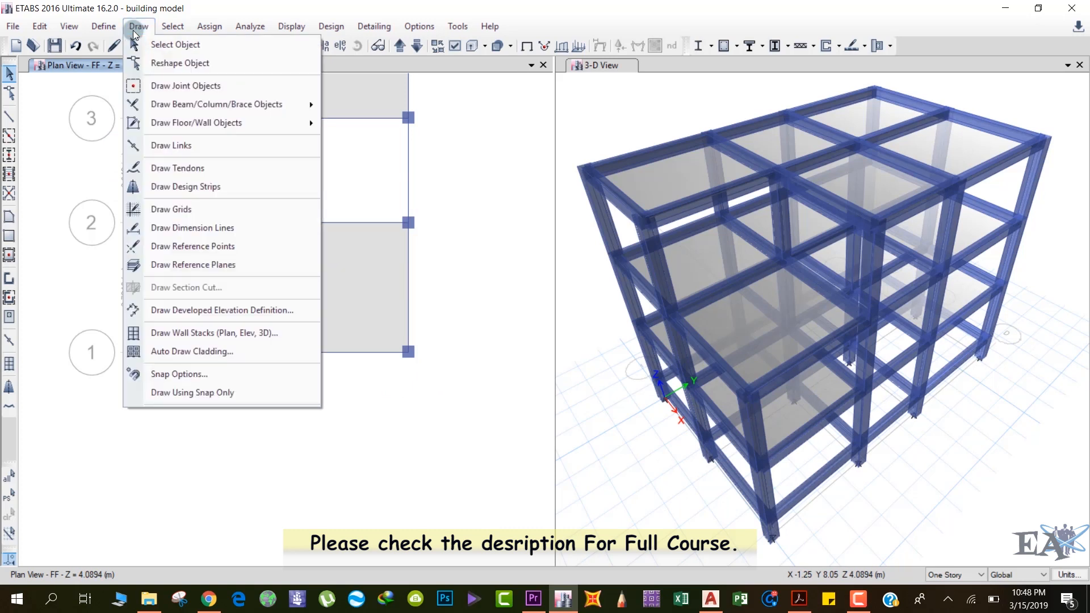
{"action": "mouse_move", "coordinate": [185, 85]}
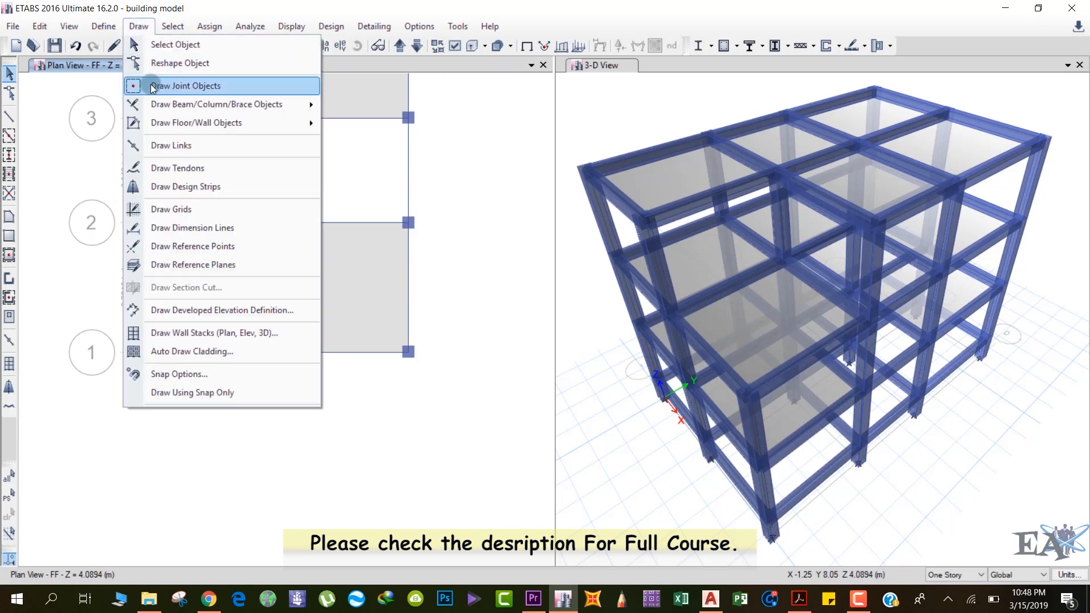
{"action": "left_click", "coordinate": [184, 85]}
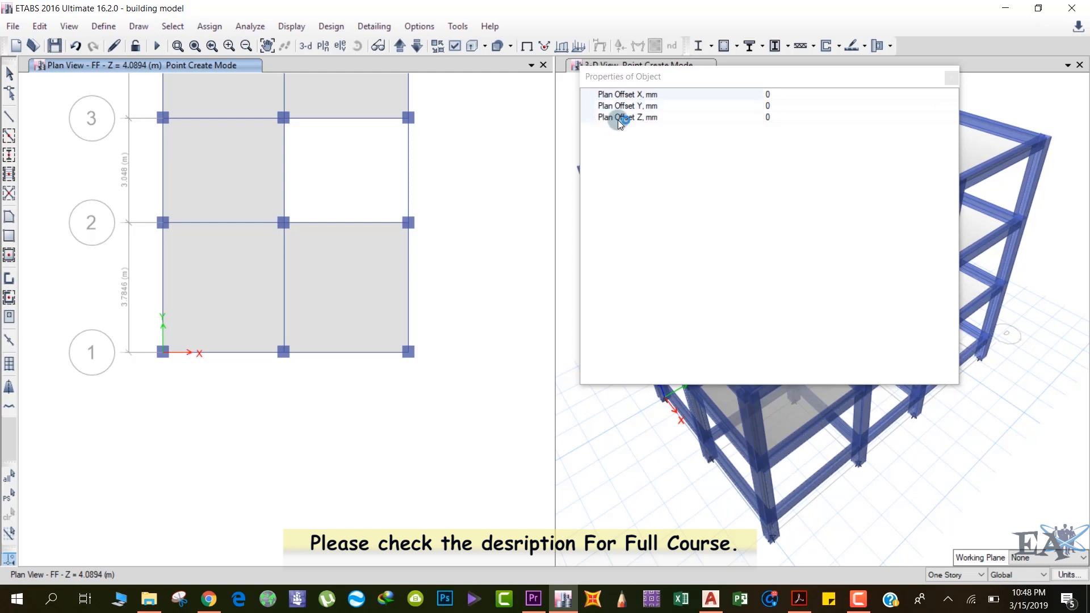
{"action": "mouse_move", "coordinate": [651, 146]}
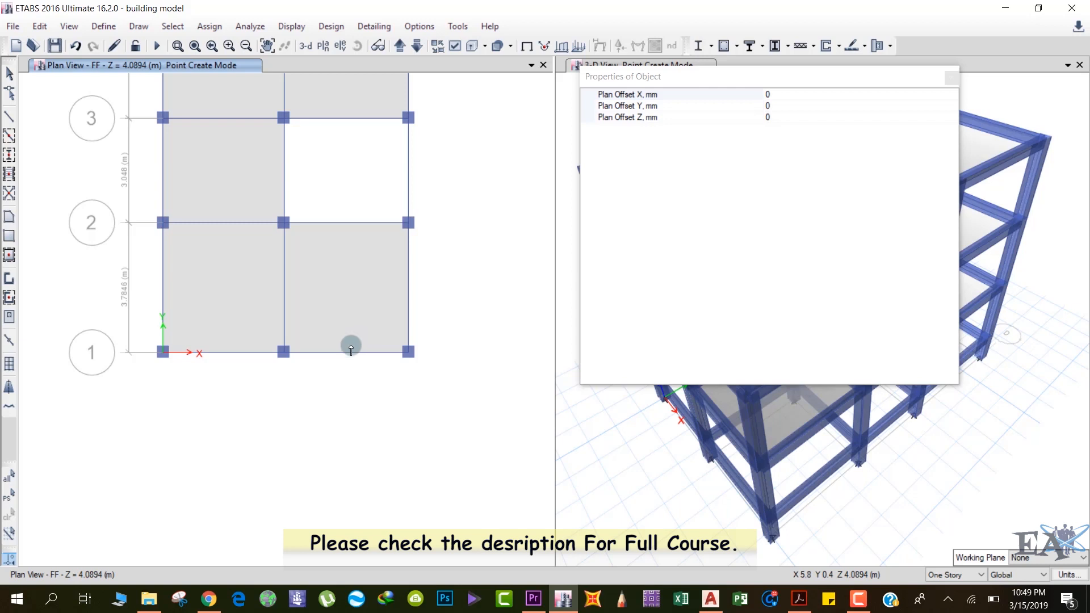
{"action": "mouse_move", "coordinate": [283, 352]}
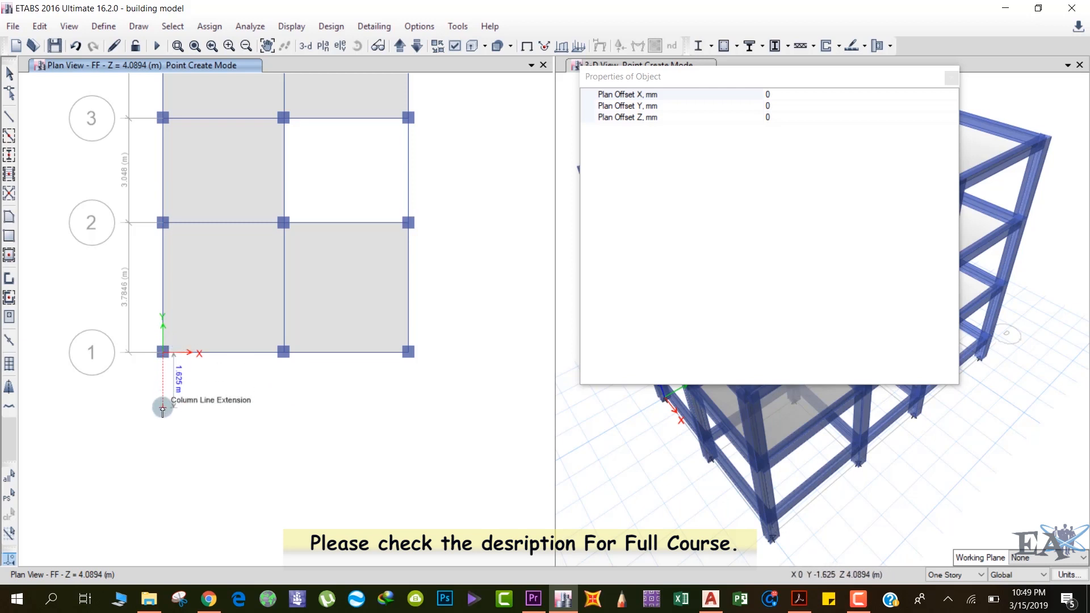
{"action": "mouse_move", "coordinate": [521, 332]}
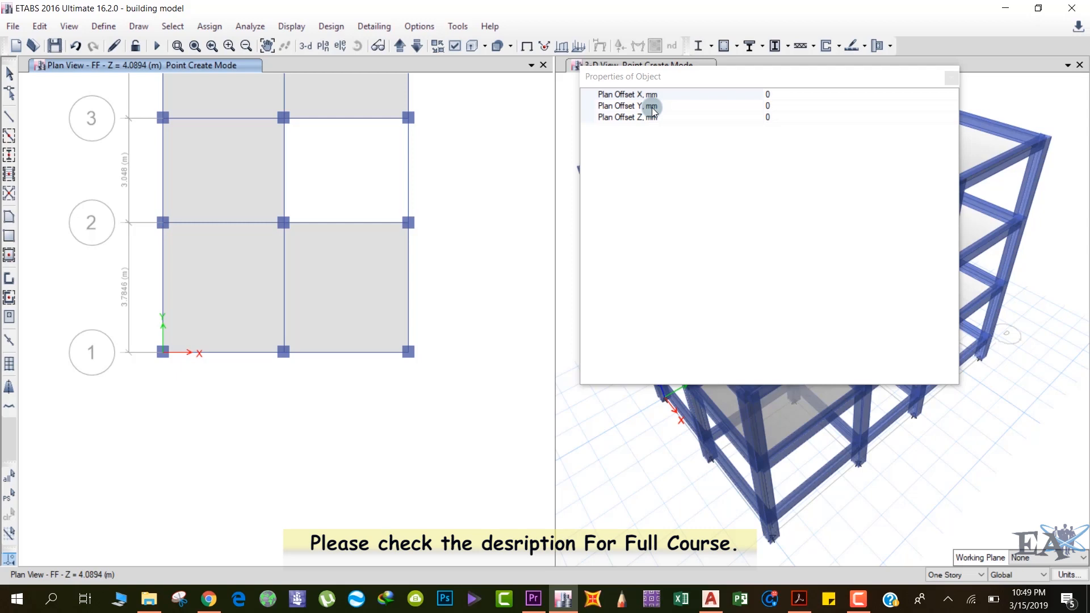
{"action": "mouse_move", "coordinate": [497, 186]}
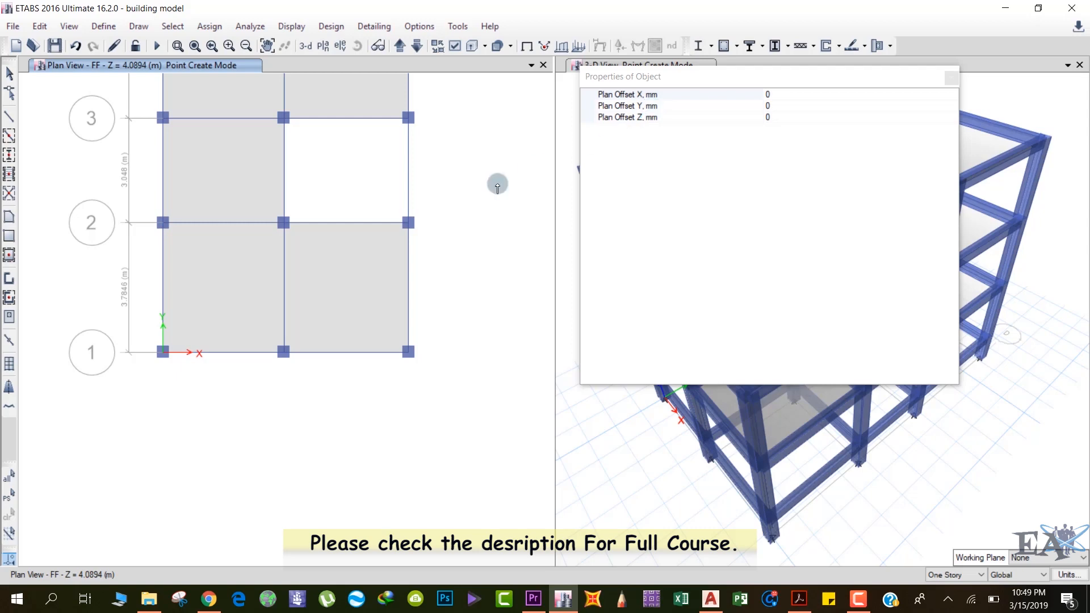